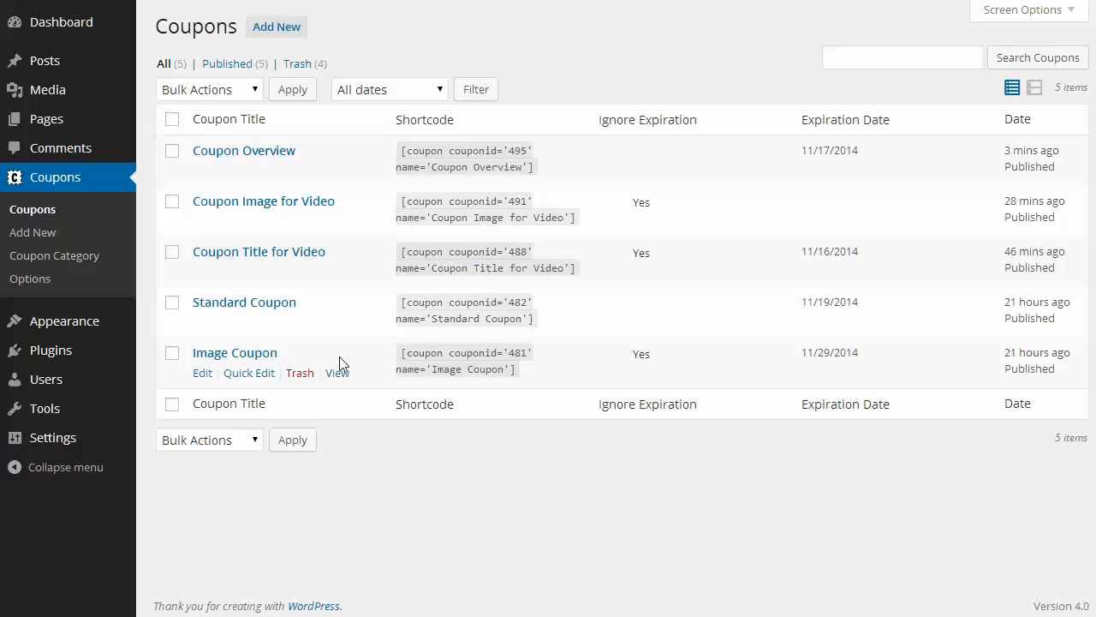
{"action": "mouse_move", "coordinate": [289, 175]}
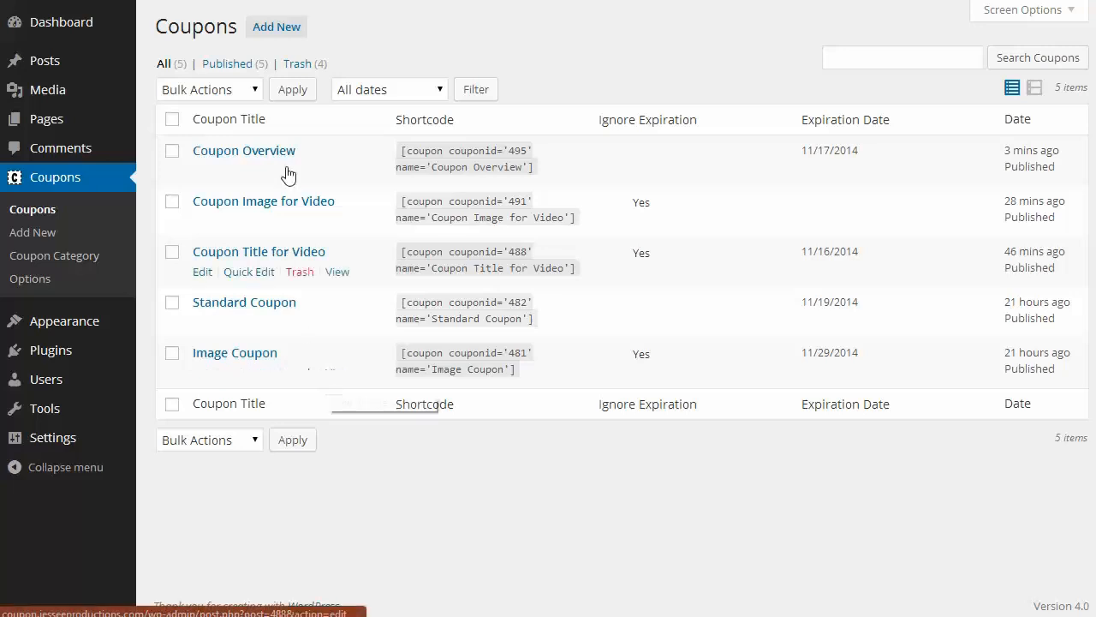
- Create a new coupon titled 'Coupon Creator'
{"action": "left_click", "coordinate": [275, 26]}
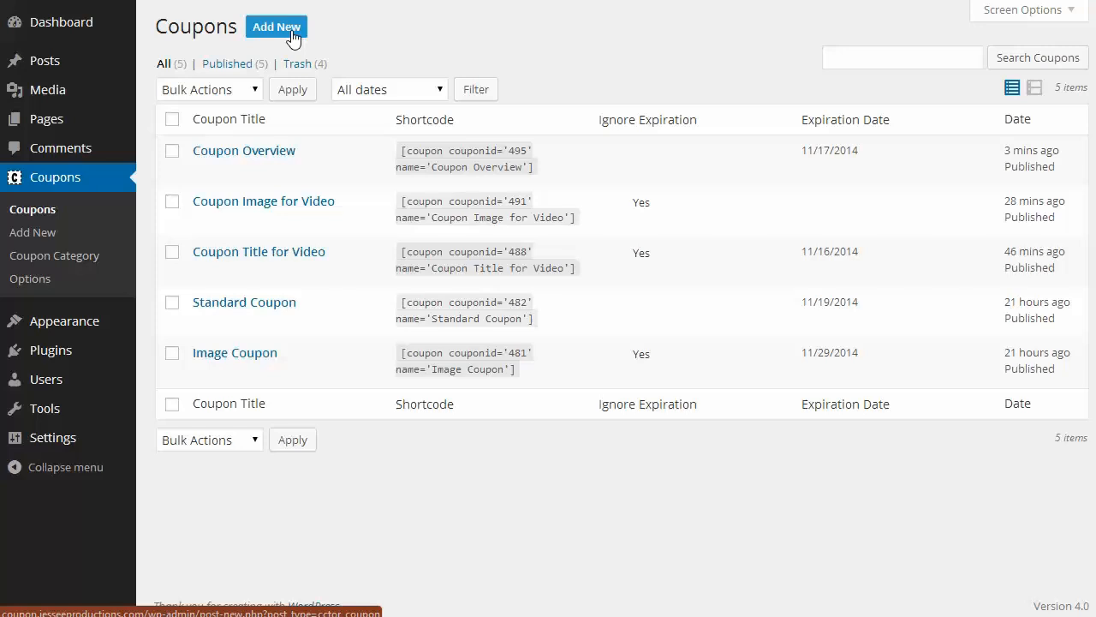
{"action": "left_click", "coordinate": [276, 27]}
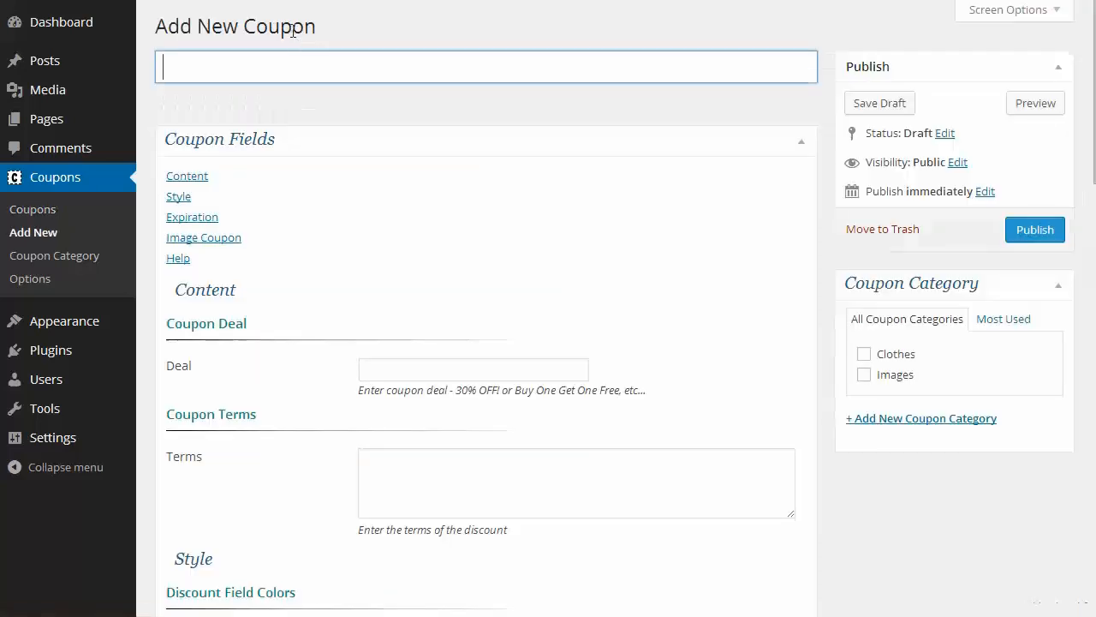
{"action": "type", "text": "Coupon Creator"}
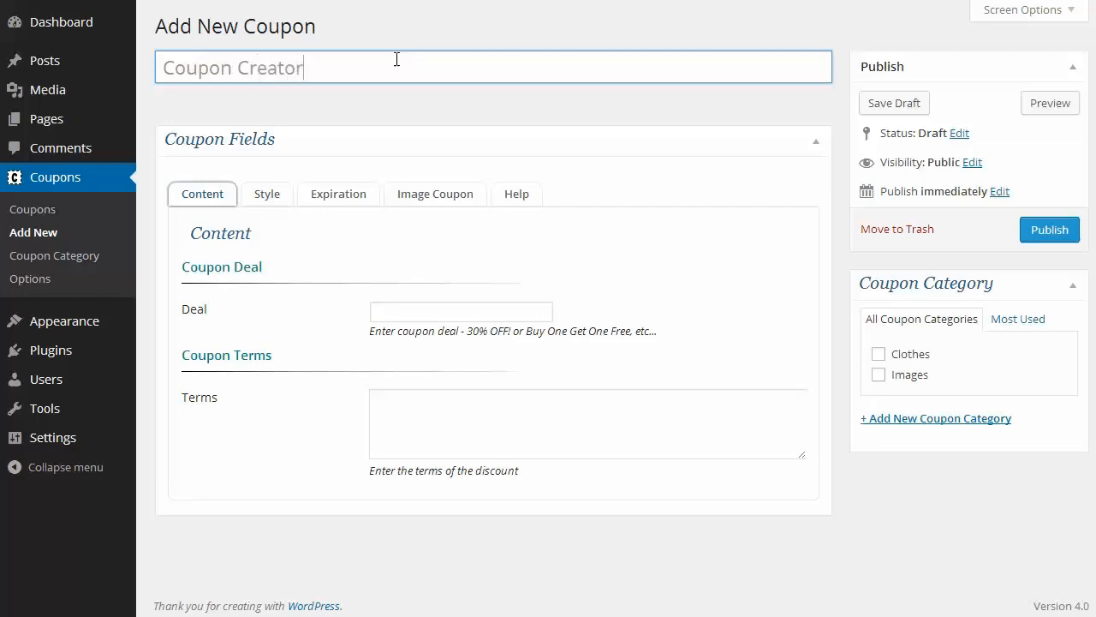
- Enter the deal '30% OFF' and the terms 'Good on Black Friday'
{"action": "left_click", "coordinate": [461, 311]}
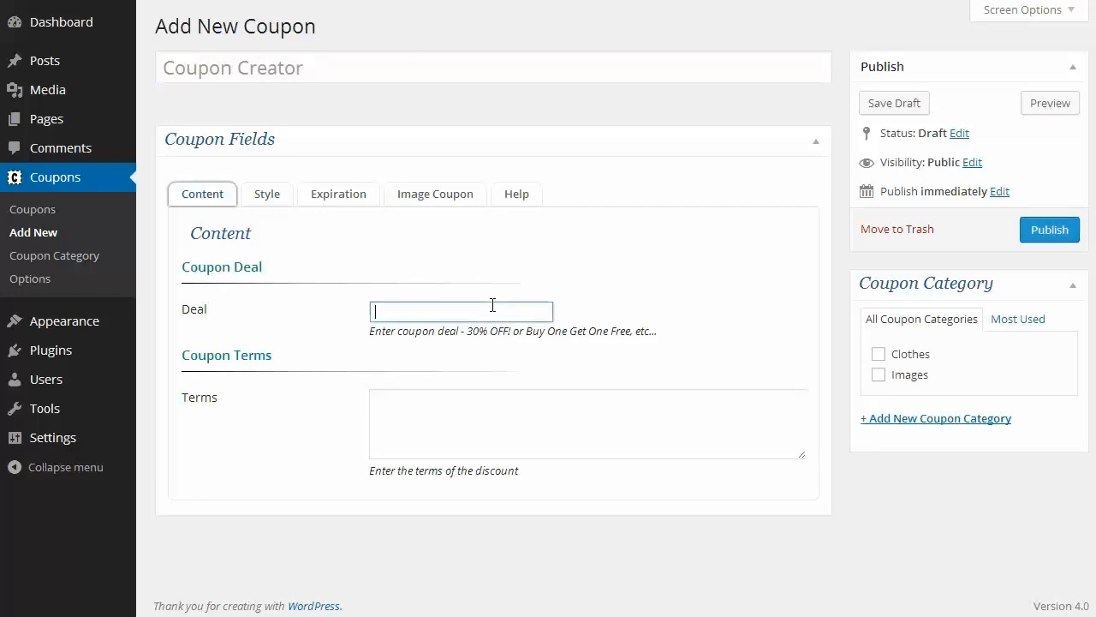
{"action": "type", "text": "30% OFF"}
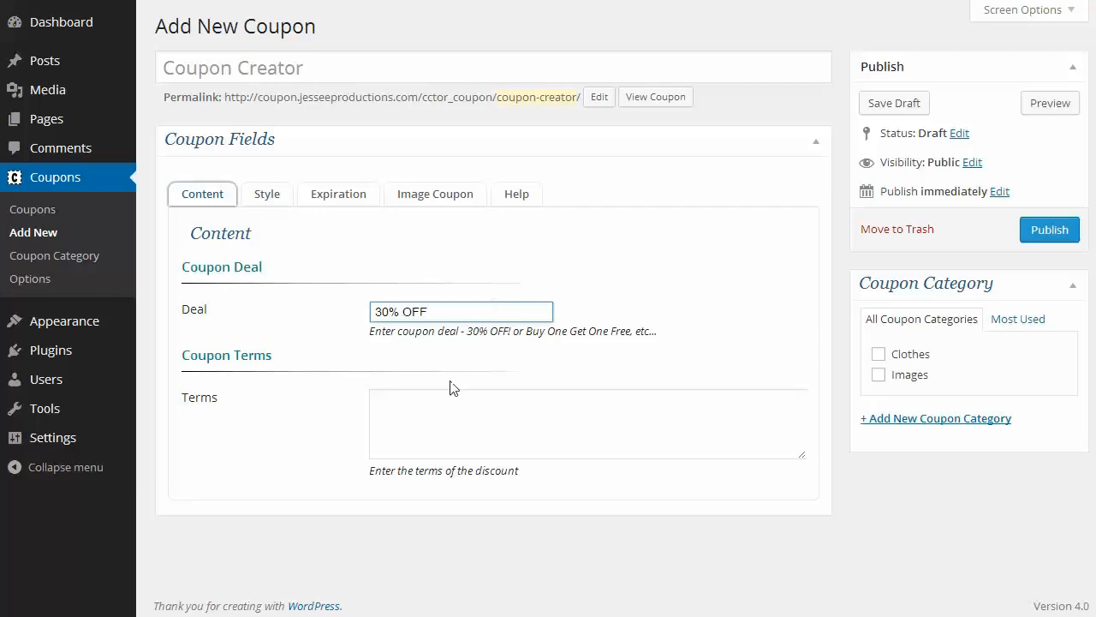
{"action": "type", "text": "Good on B"}
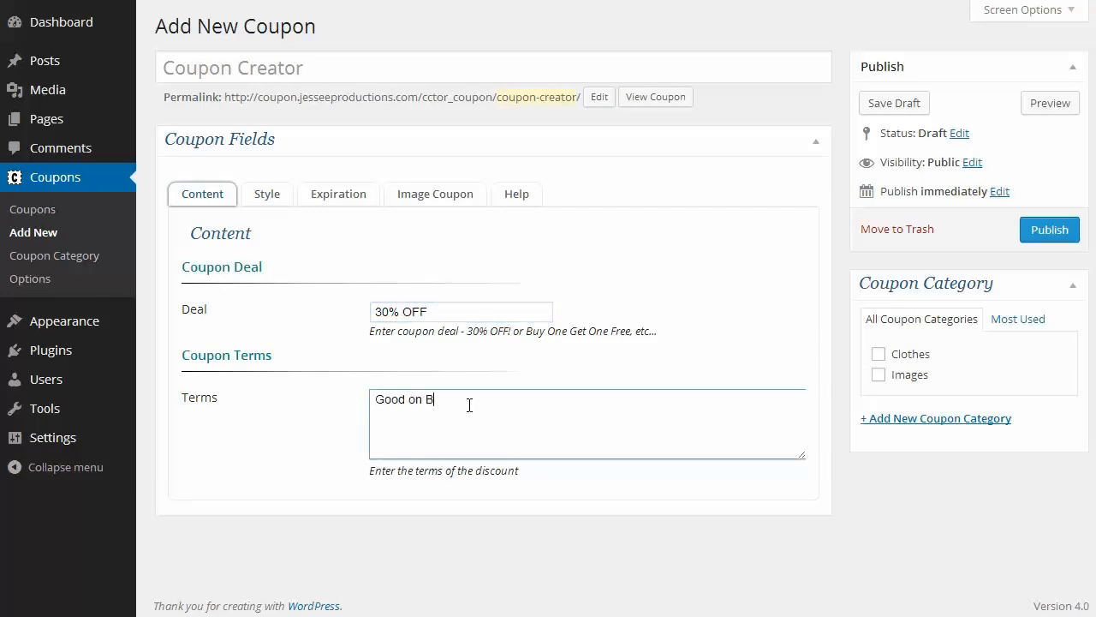
{"action": "type", "text": "lack Frida"}
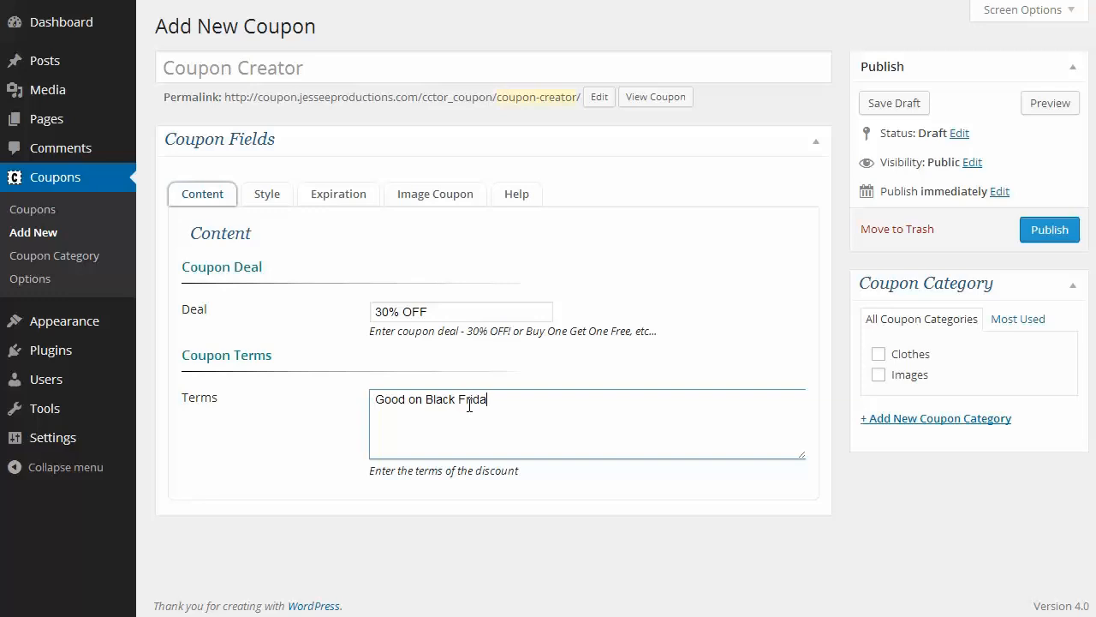
{"action": "type", "text": "y"}
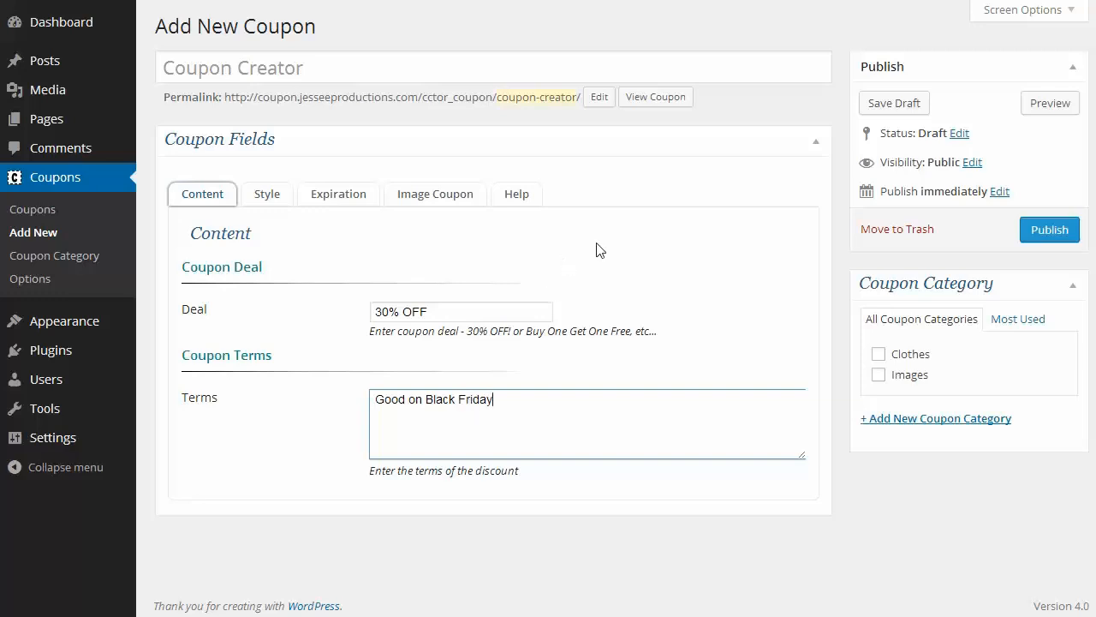
- Set the coupon's expiration date to 11/28/2014 and publish it
{"action": "left_click", "coordinate": [267, 193]}
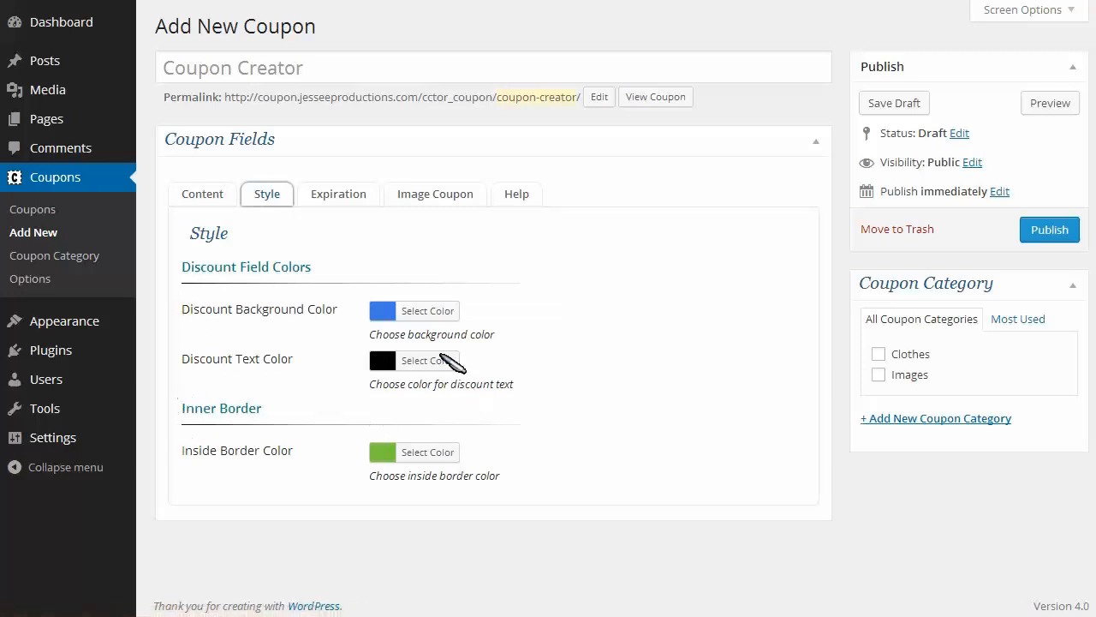
{"action": "mouse_move", "coordinate": [363, 370]}
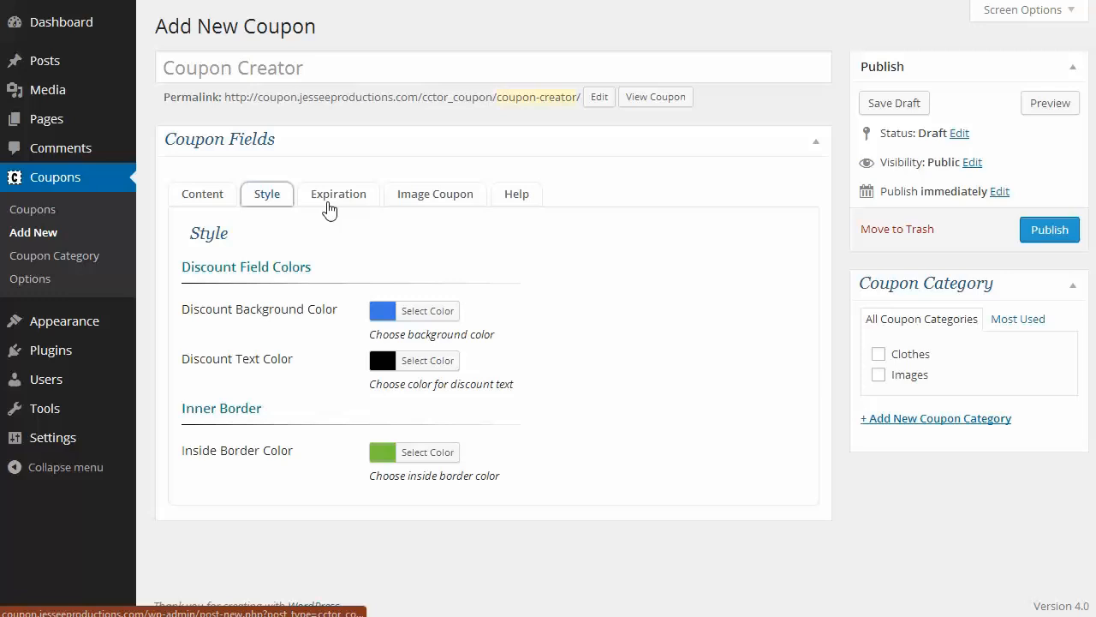
{"action": "left_click", "coordinate": [338, 194]}
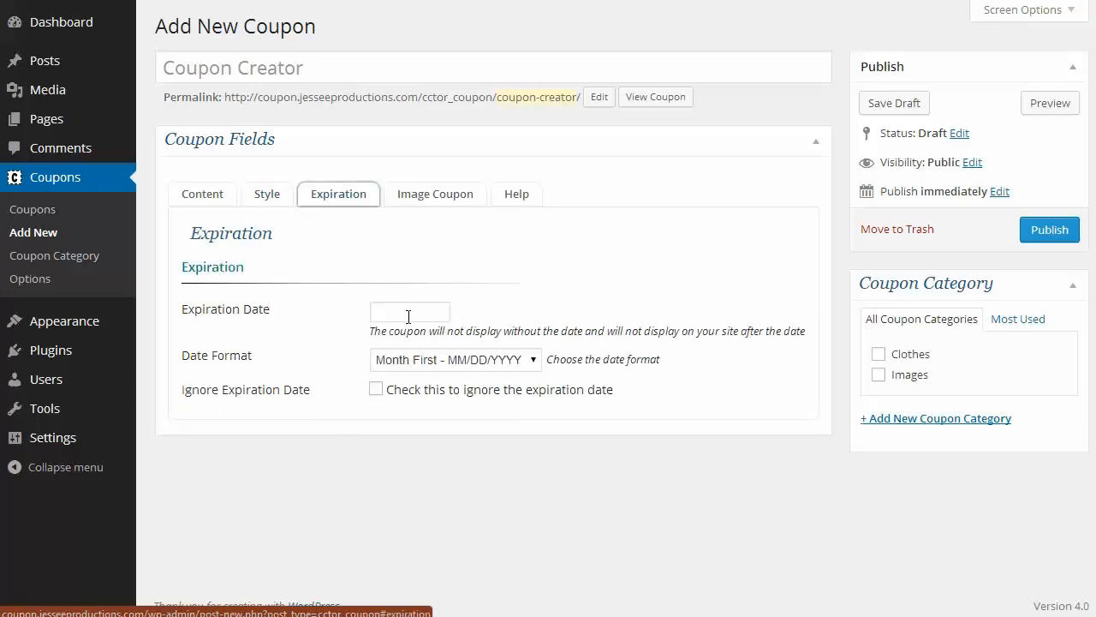
{"action": "left_click", "coordinate": [408, 311]}
{"action": "type", "text": "11/28/2014"}
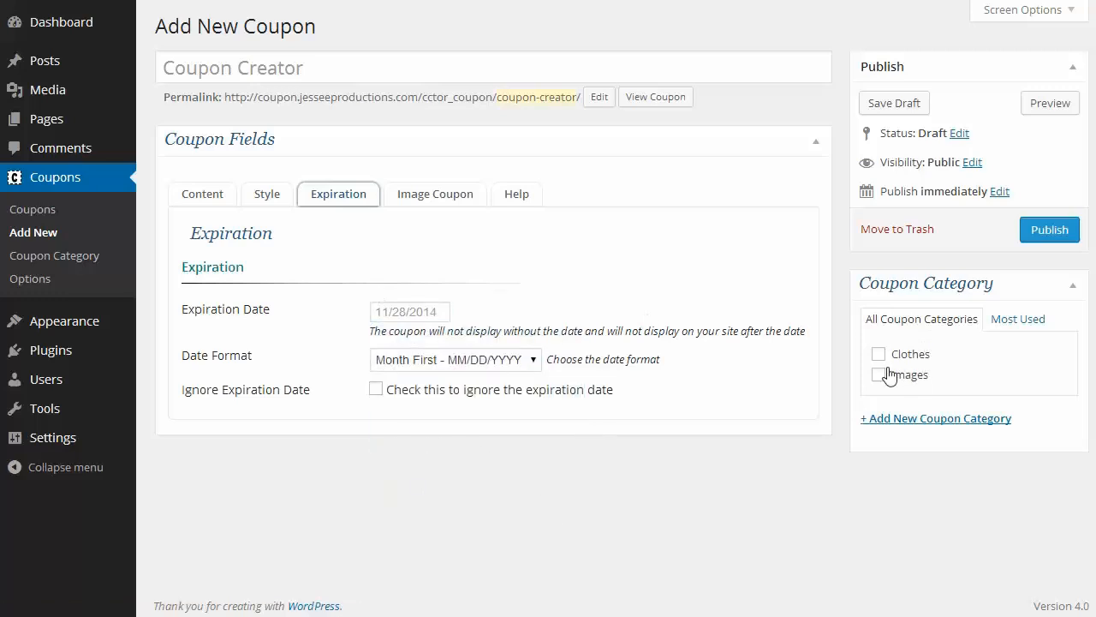
{"action": "left_click", "coordinate": [1049, 228]}
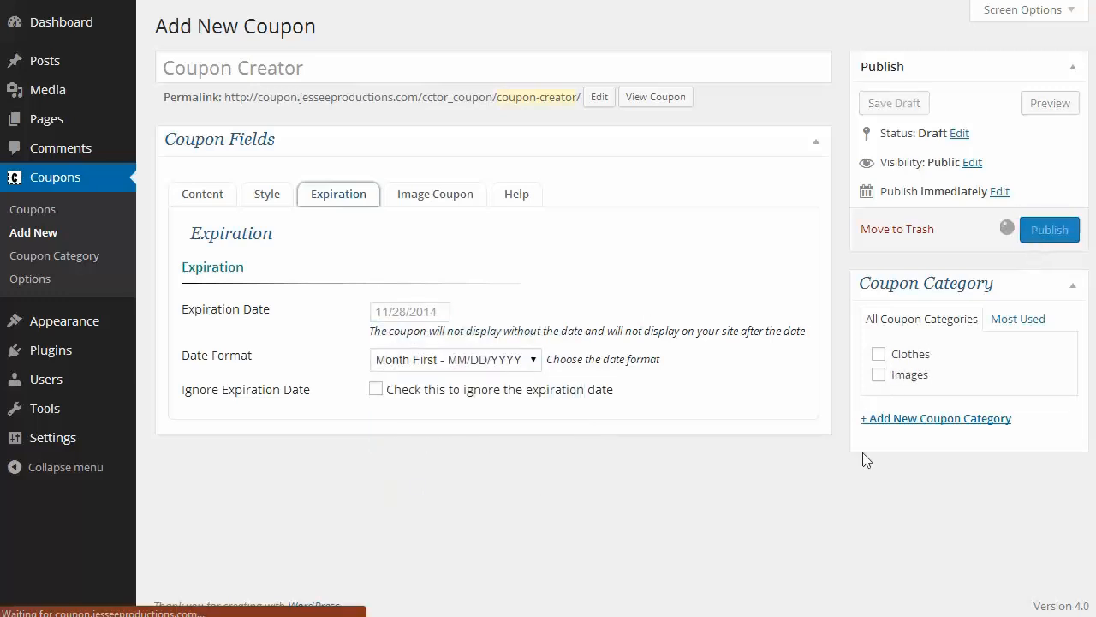
{"action": "left_click", "coordinate": [1049, 229]}
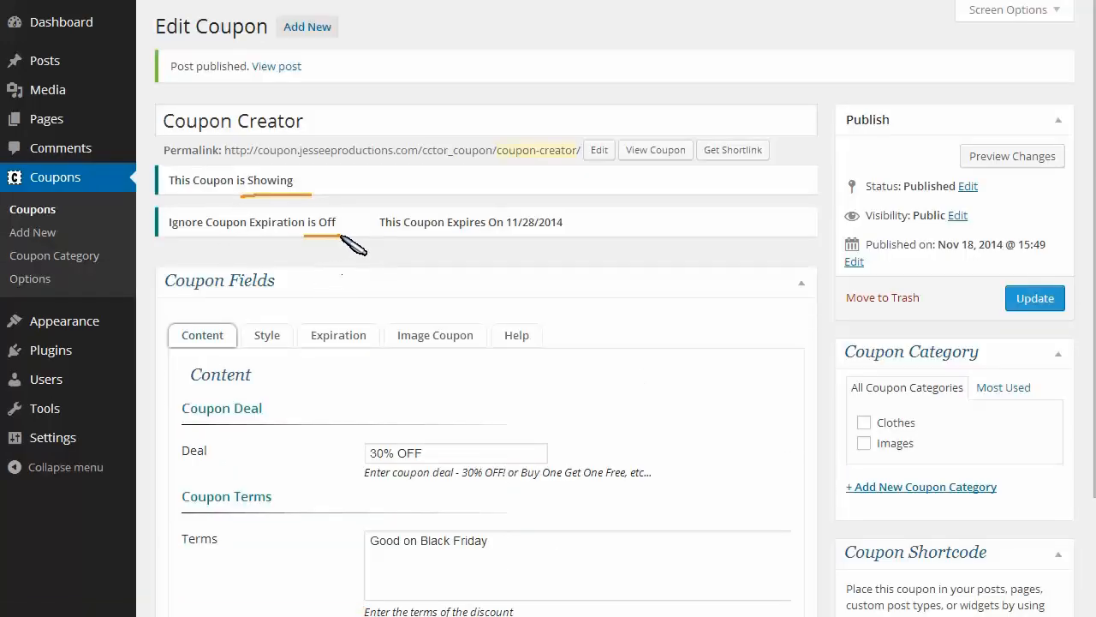
{"action": "mouse_move", "coordinate": [527, 240]}
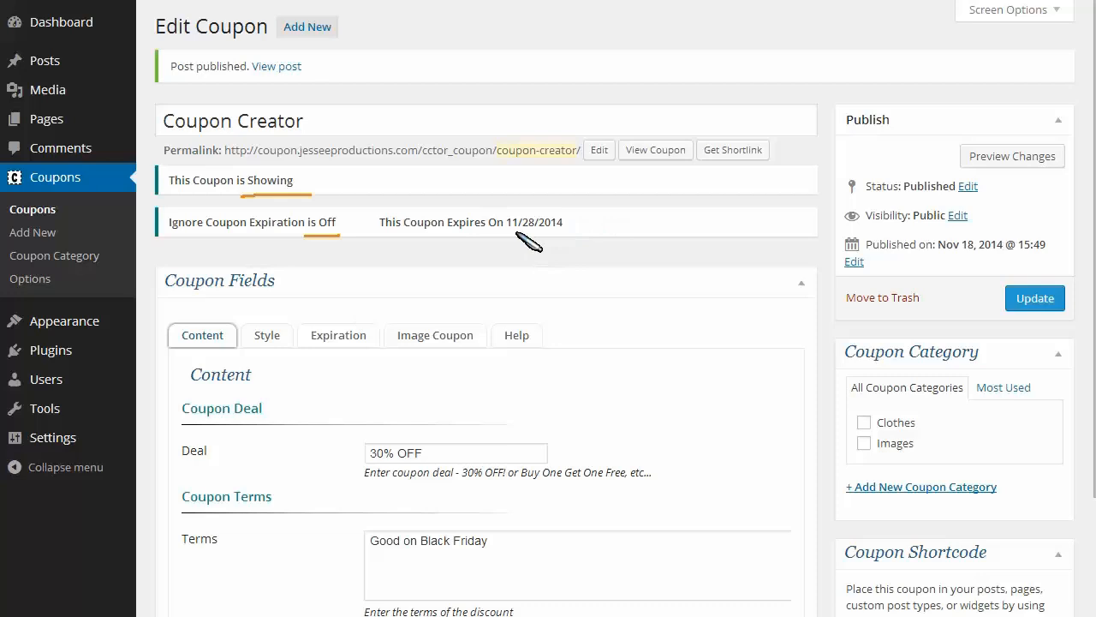
{"action": "mouse_move", "coordinate": [44, 60]}
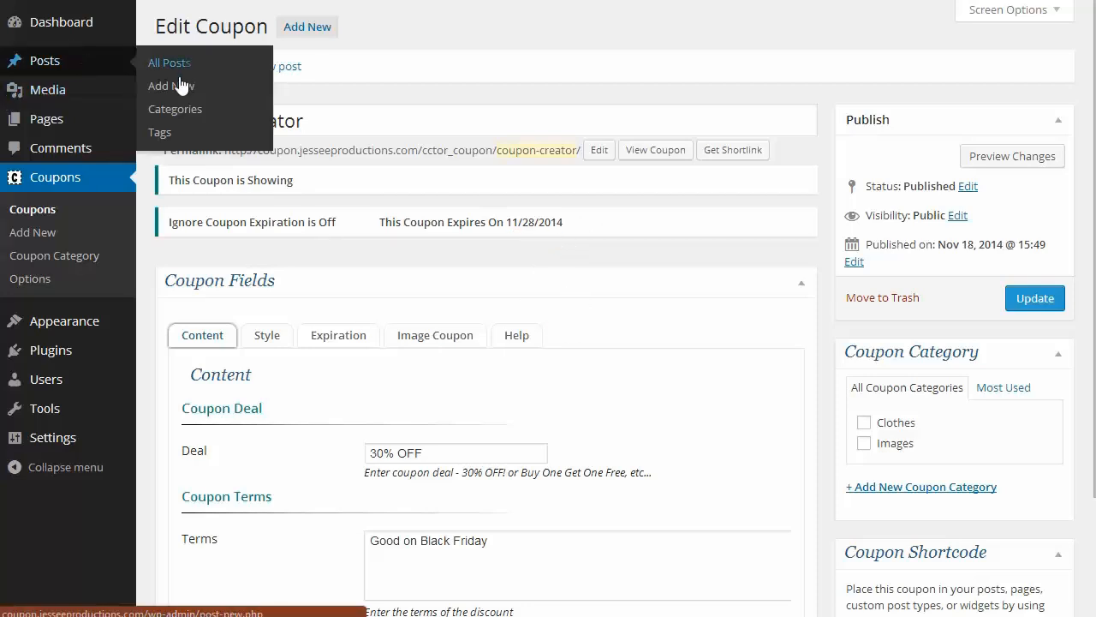
- Title the new post 'Black Friday Coupons'
{"action": "left_click", "coordinate": [171, 86]}
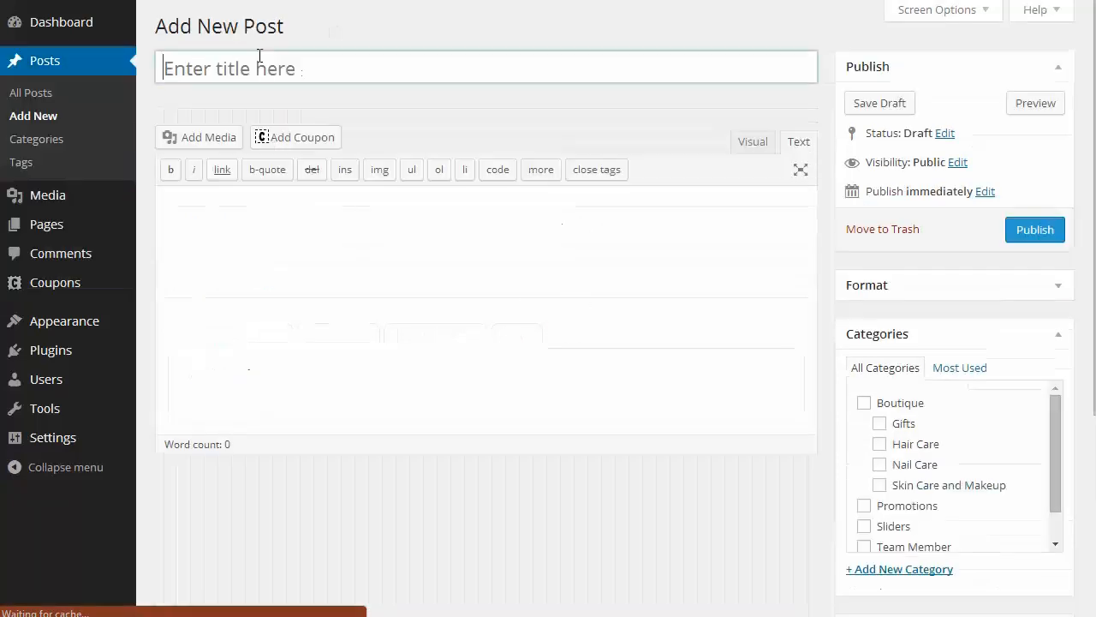
{"action": "type", "text": "Black Friday Coupon"}
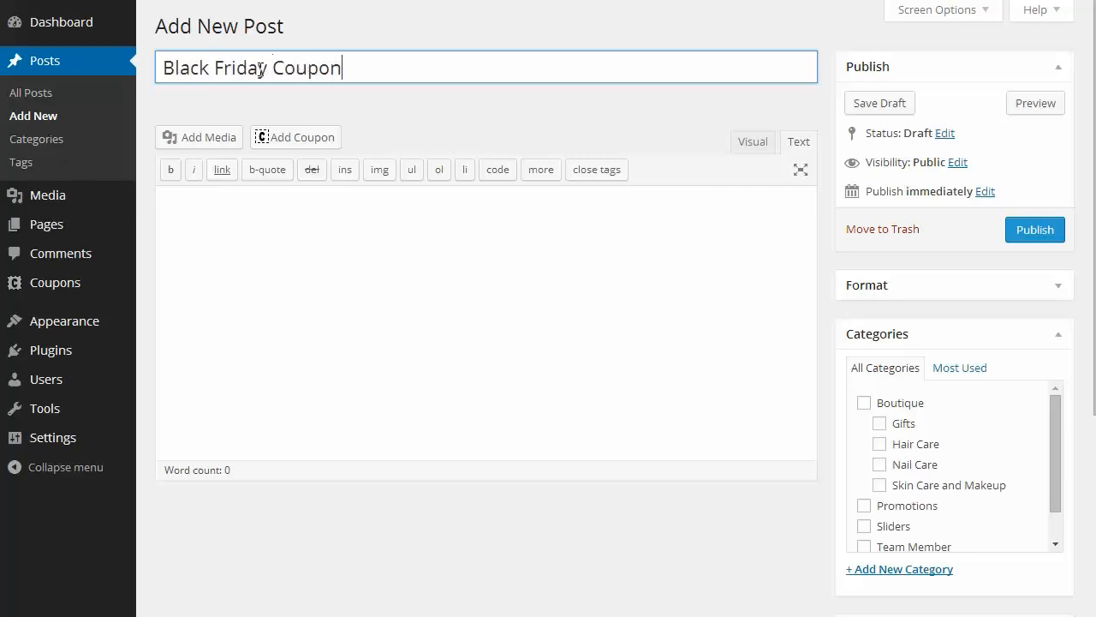
{"action": "type", "text": "s"}
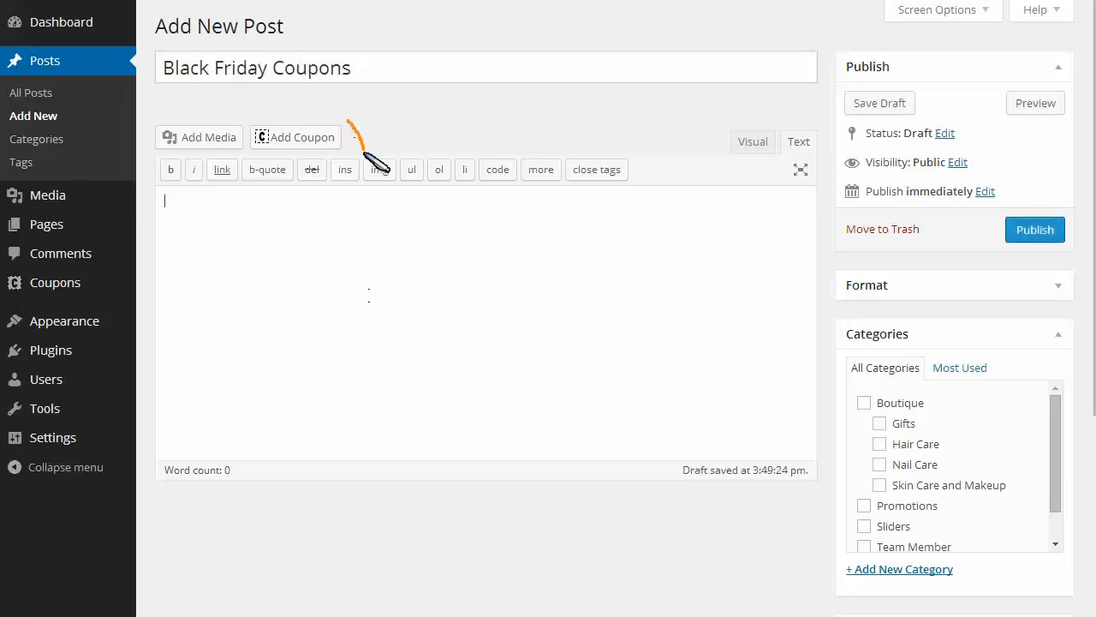
- Insert the Coupon Creator coupon with center alignment and publish the post
{"action": "left_click", "coordinate": [295, 137]}
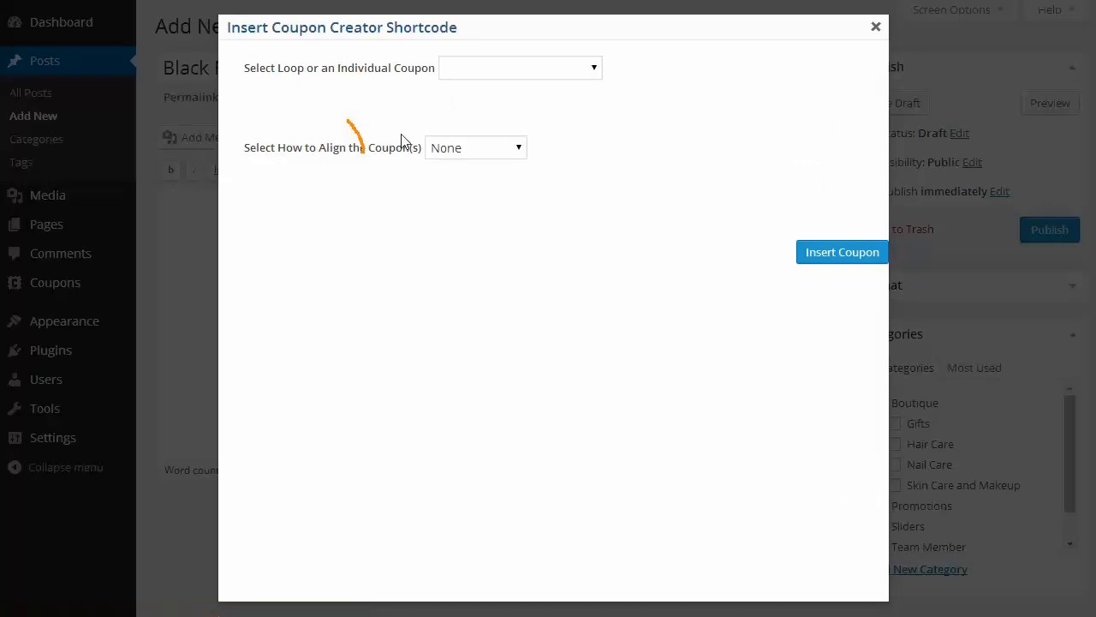
{"action": "left_click", "coordinate": [520, 68]}
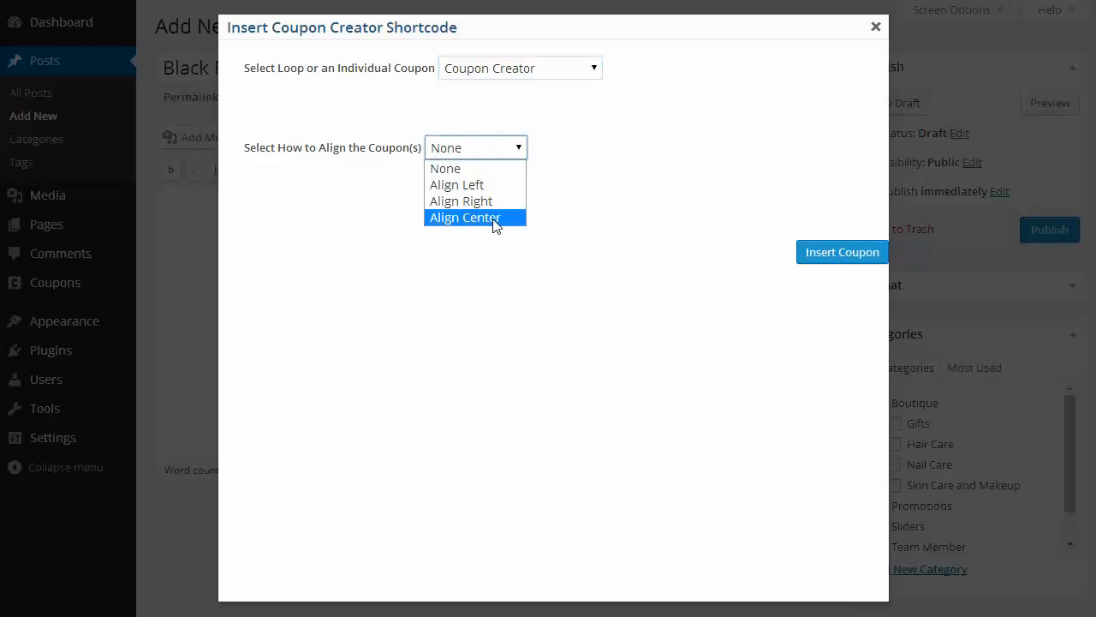
{"action": "left_click", "coordinate": [841, 252]}
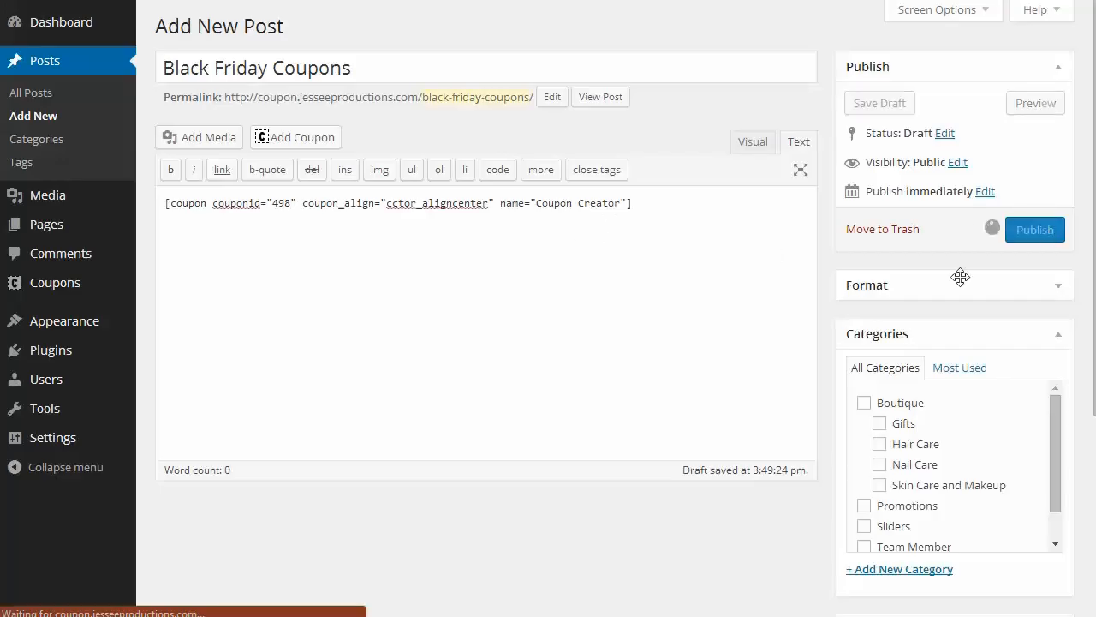
{"action": "left_click", "coordinate": [1035, 228]}
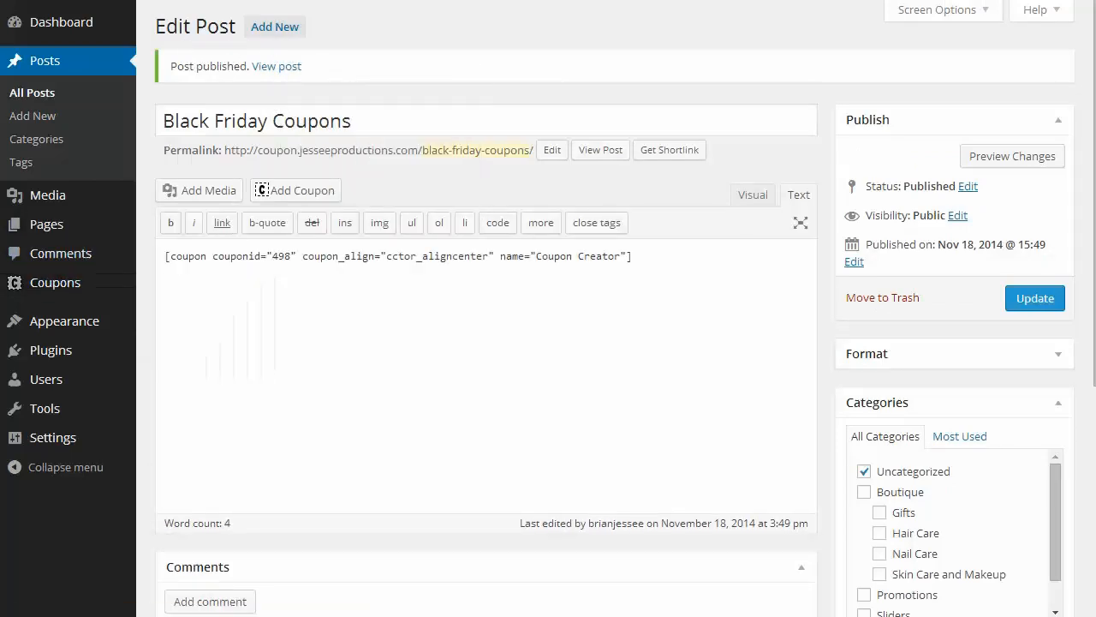
- View the live 30% OFF coupon, open its print view, and cancel printing
{"action": "left_click", "coordinate": [600, 149]}
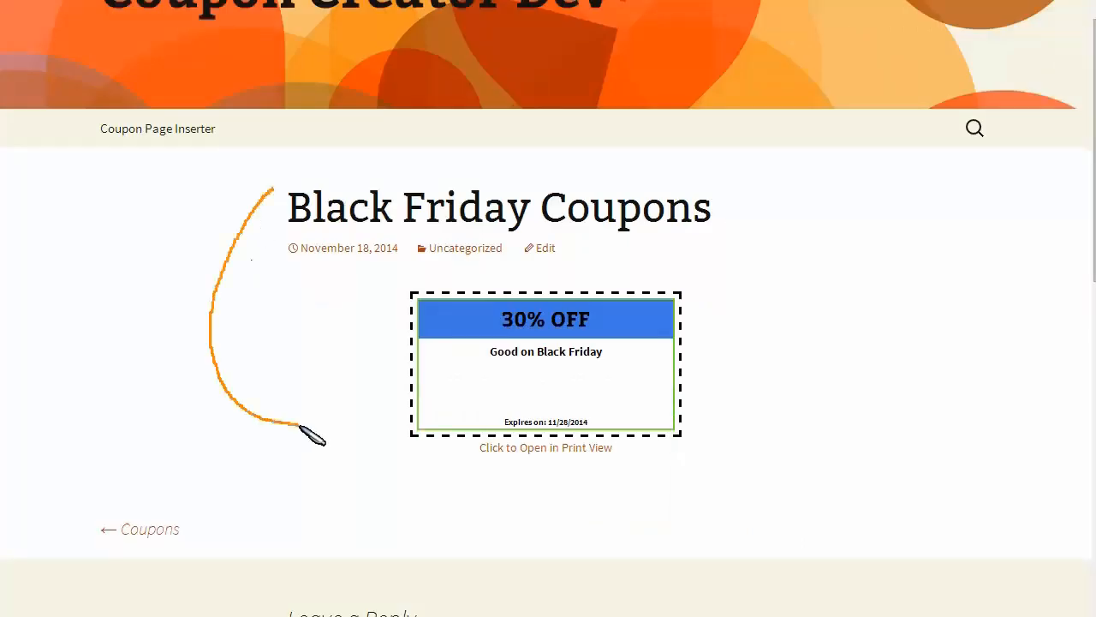
{"action": "mouse_move", "coordinate": [564, 407]}
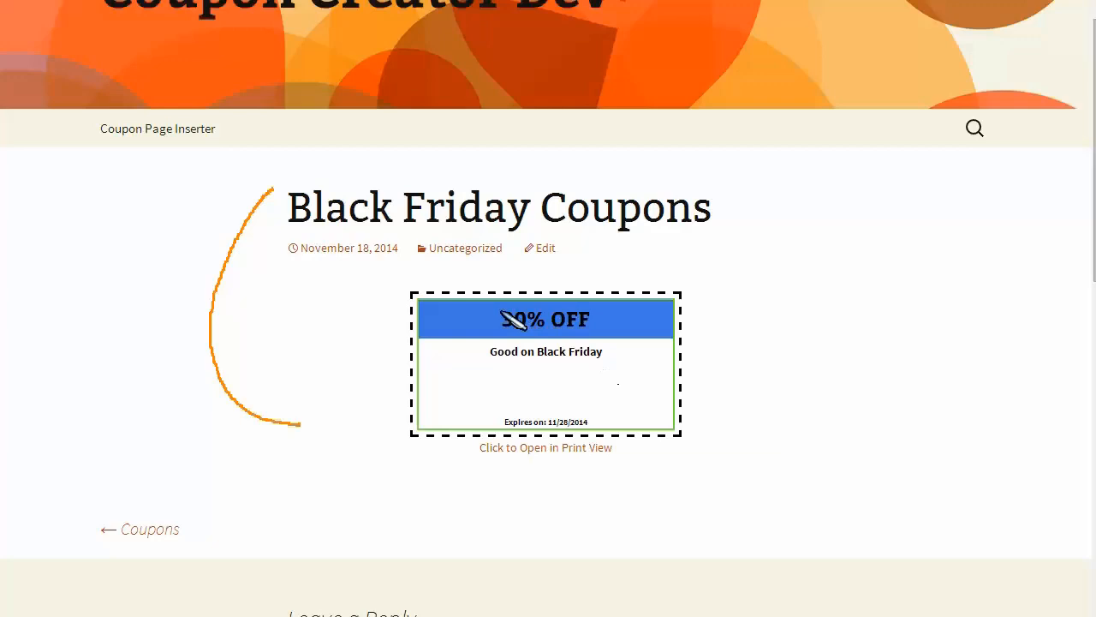
{"action": "left_click", "coordinate": [545, 447]}
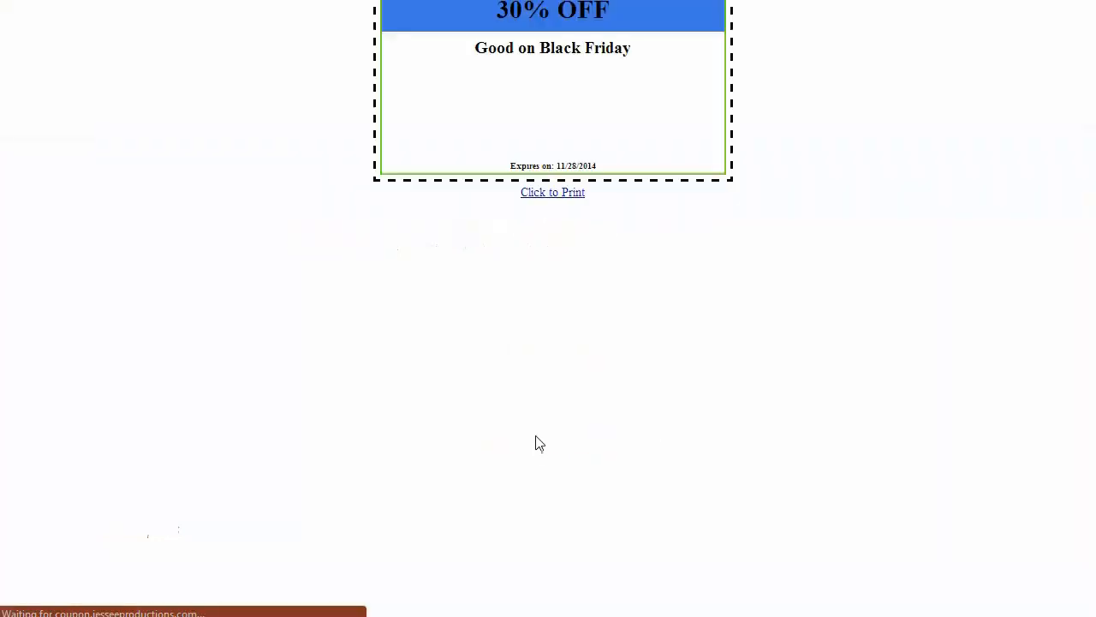
{"action": "left_click", "coordinate": [552, 192]}
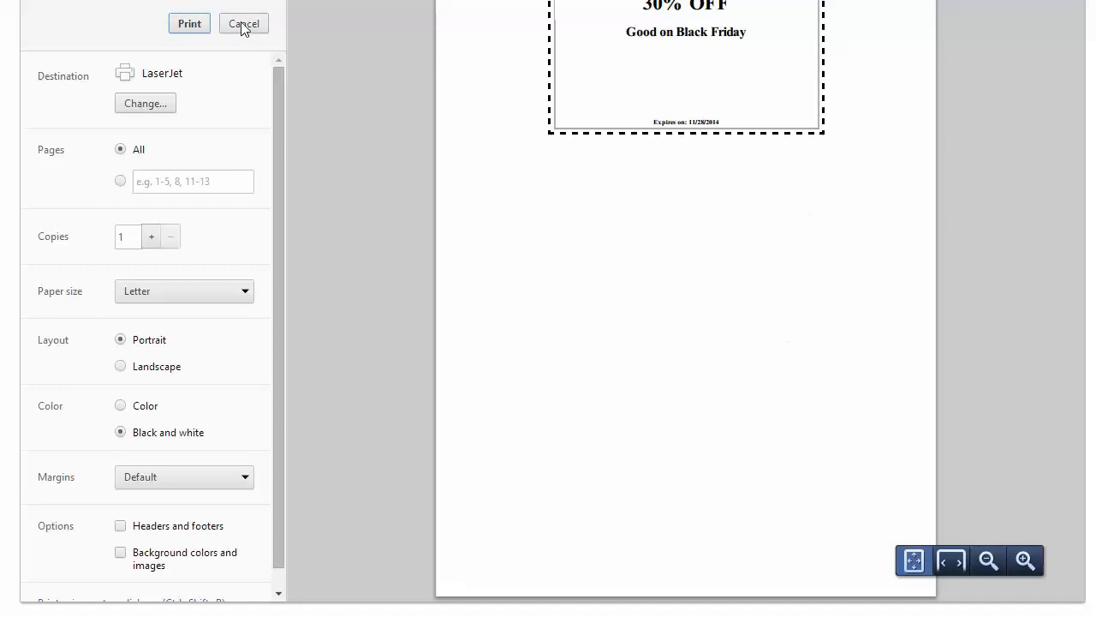
{"action": "left_click", "coordinate": [243, 23]}
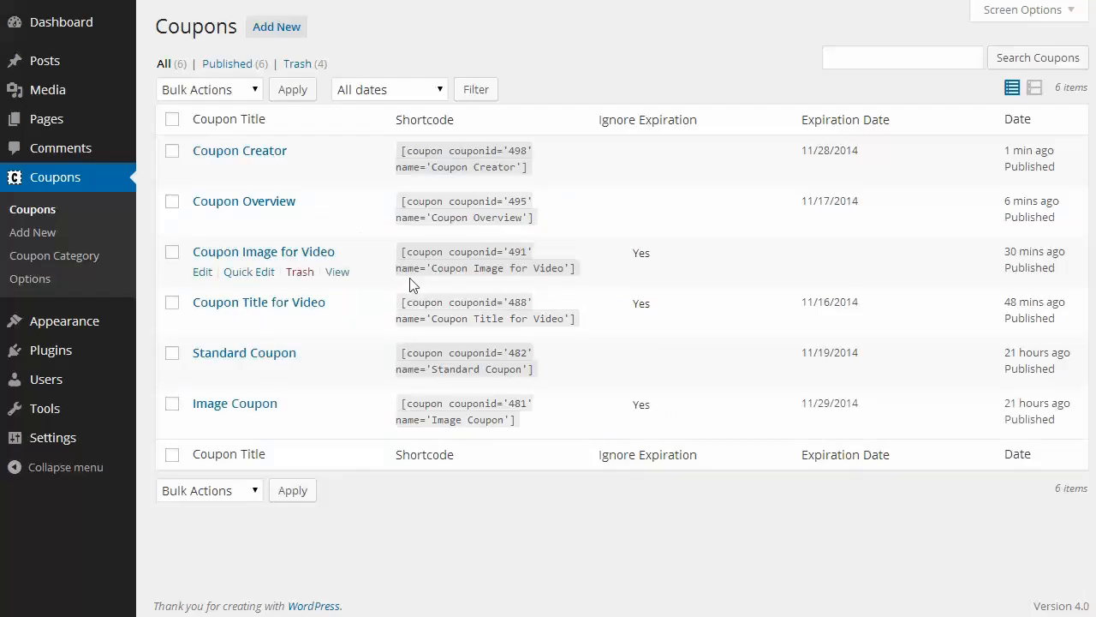
{"action": "mouse_move", "coordinate": [202, 170]}
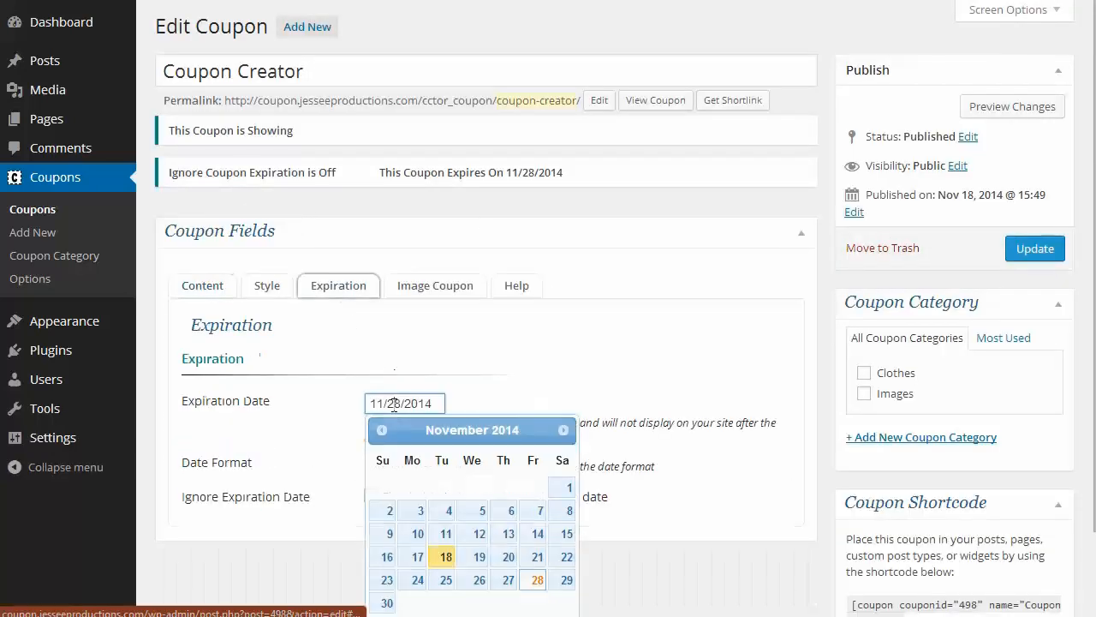
- Change Coupon Creator's expiration date to November 17, 2014 and update
{"action": "left_click", "coordinate": [417, 557]}
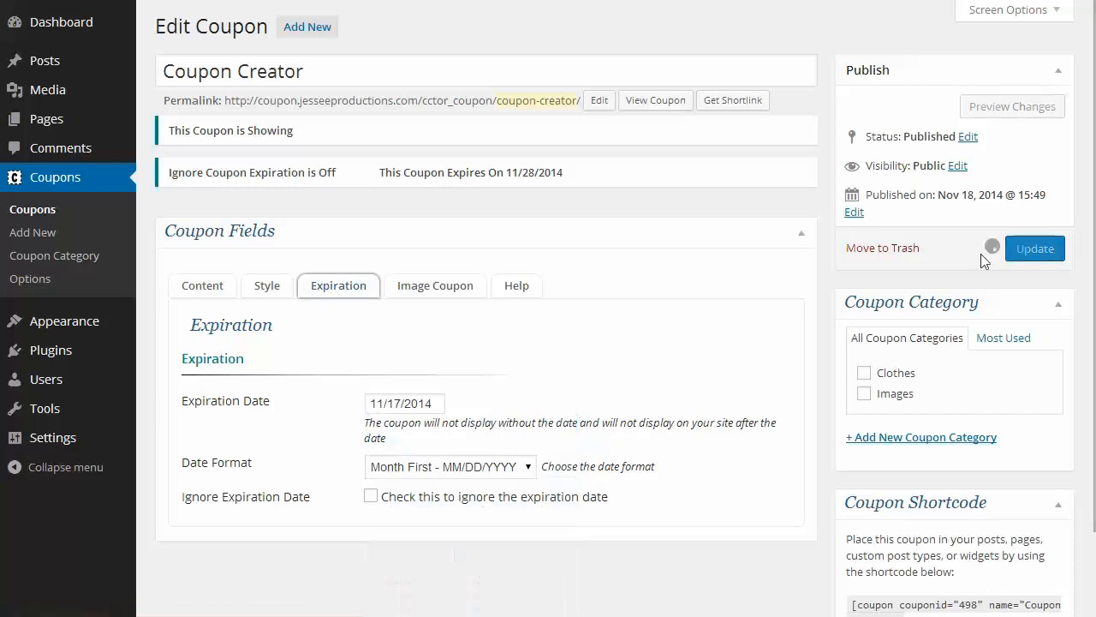
{"action": "left_click", "coordinate": [655, 100]}
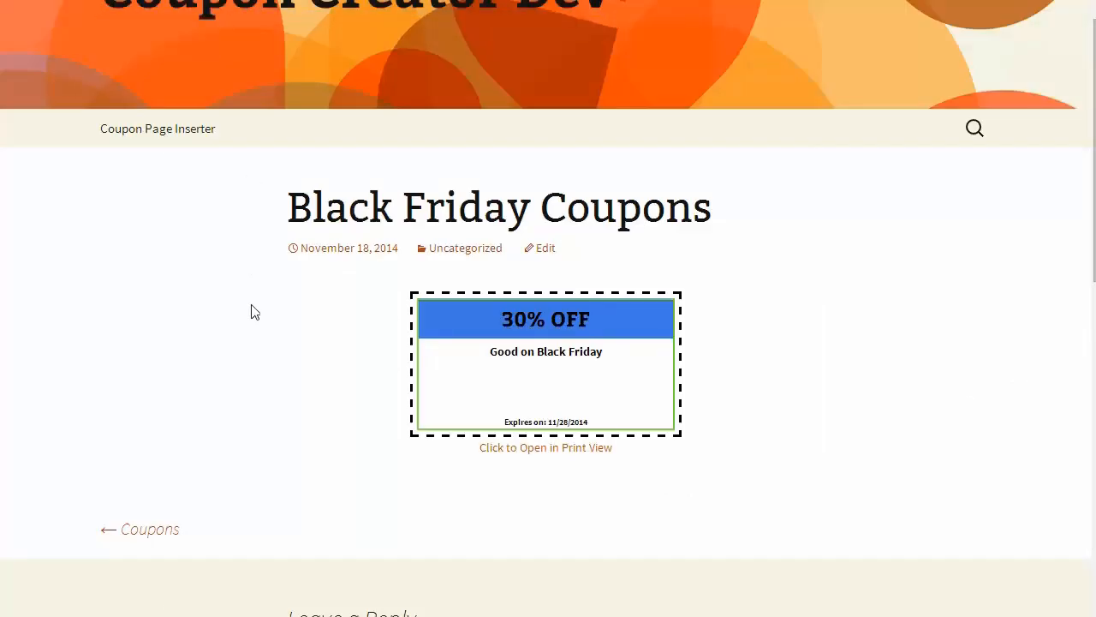
{"action": "mouse_move", "coordinate": [272, 334]}
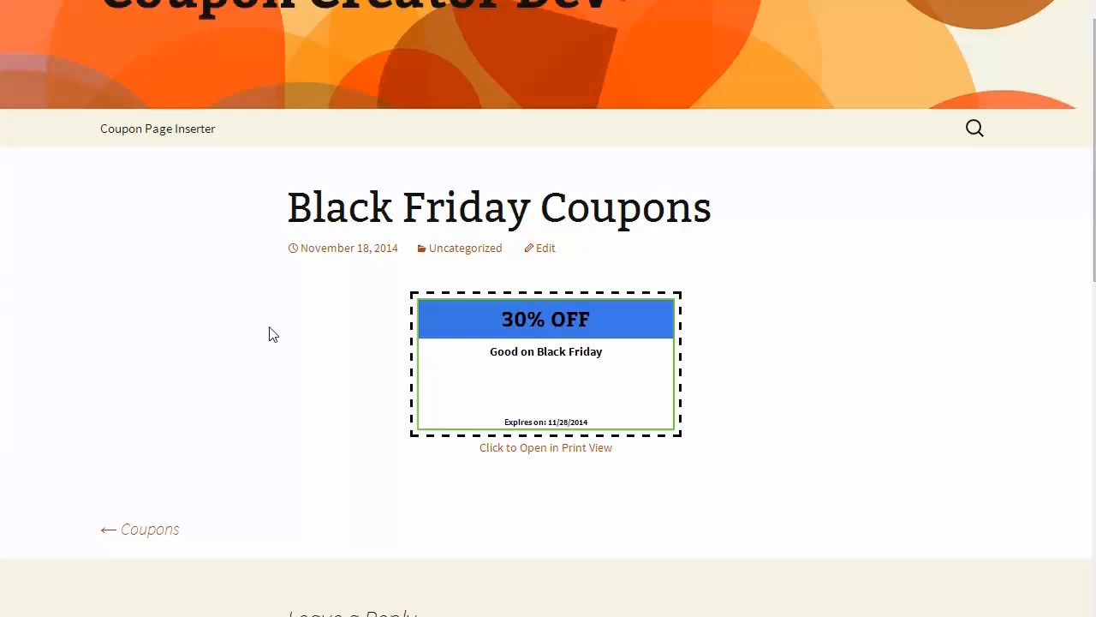
- Scroll the refreshed post to confirm the expired coupon is gone
{"action": "scroll", "scroll_direction": "down", "scroll_amount": 3}
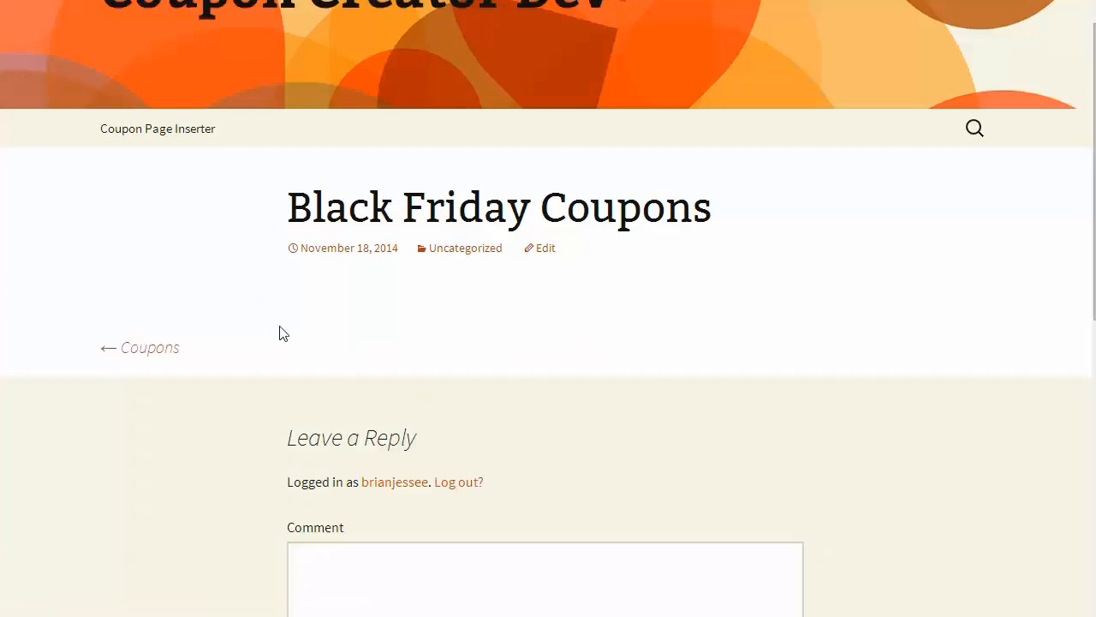
{"action": "mouse_move", "coordinate": [294, 333]}
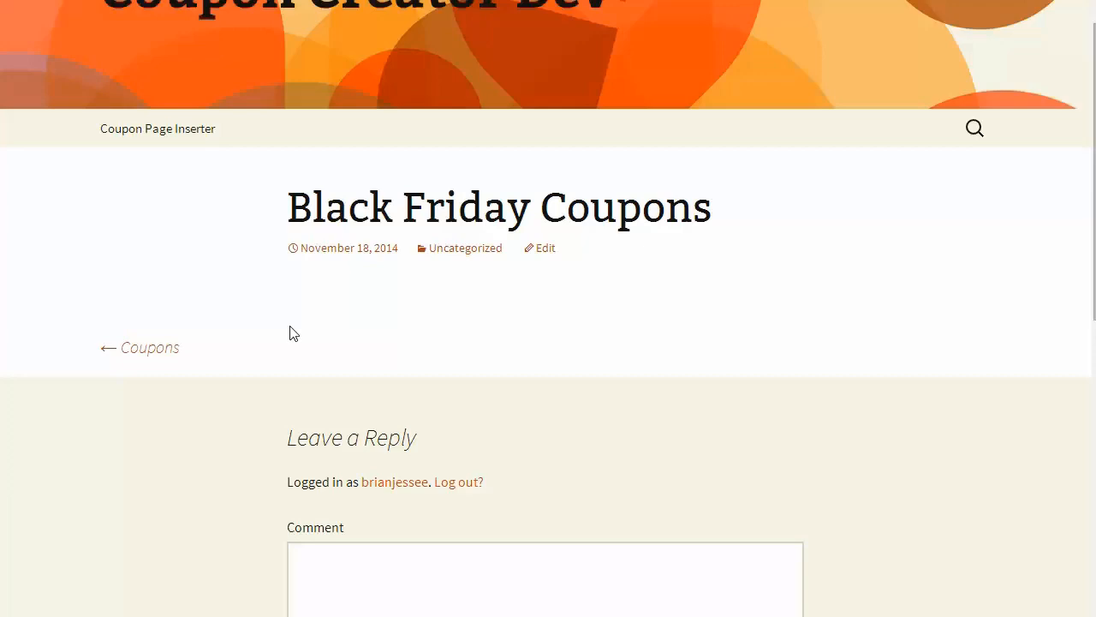